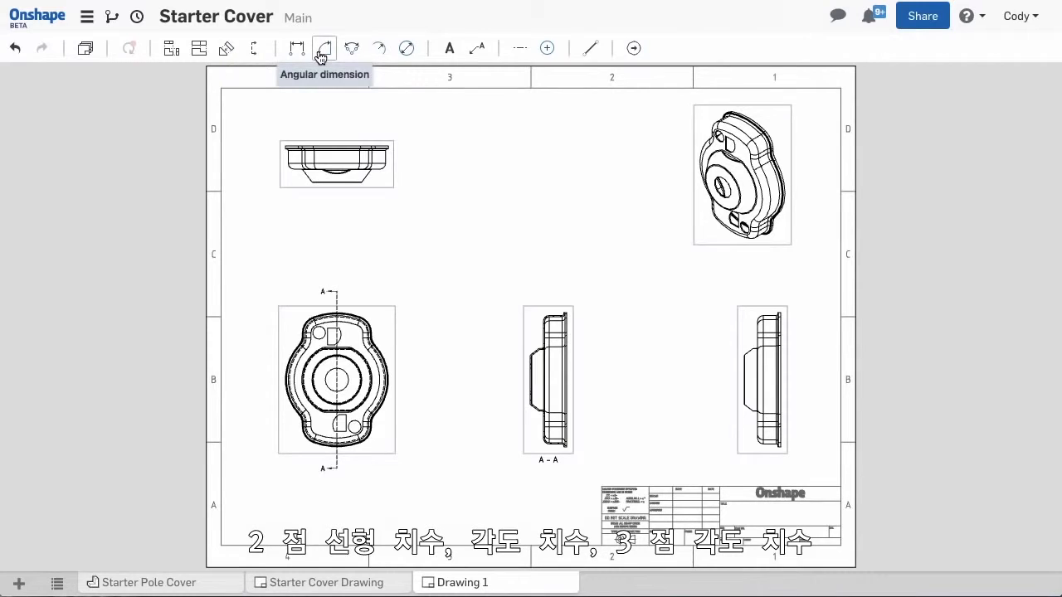
mouse_move(352, 48)
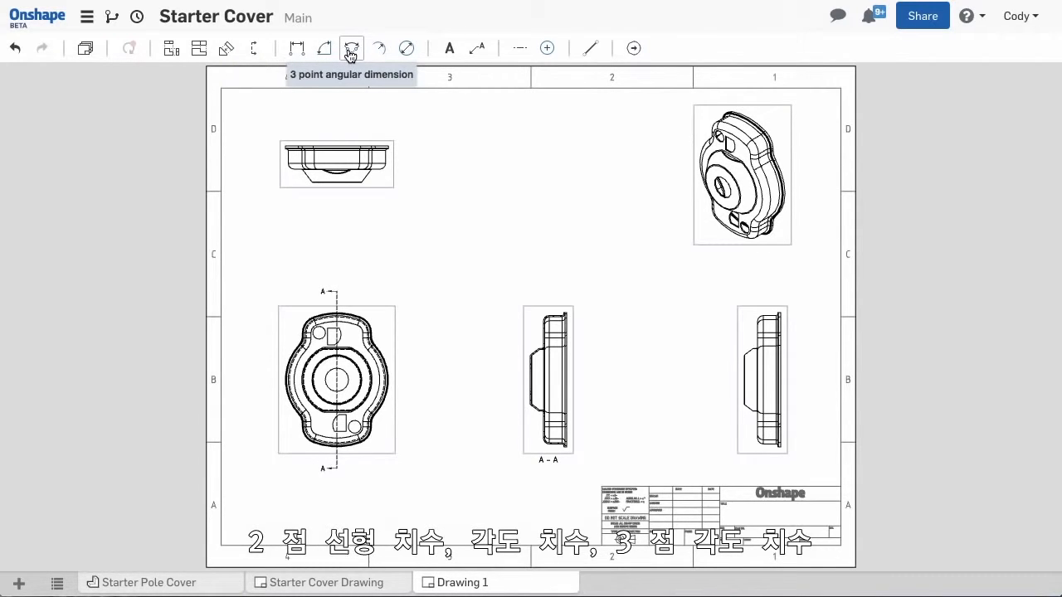
mouse_move(378, 48)
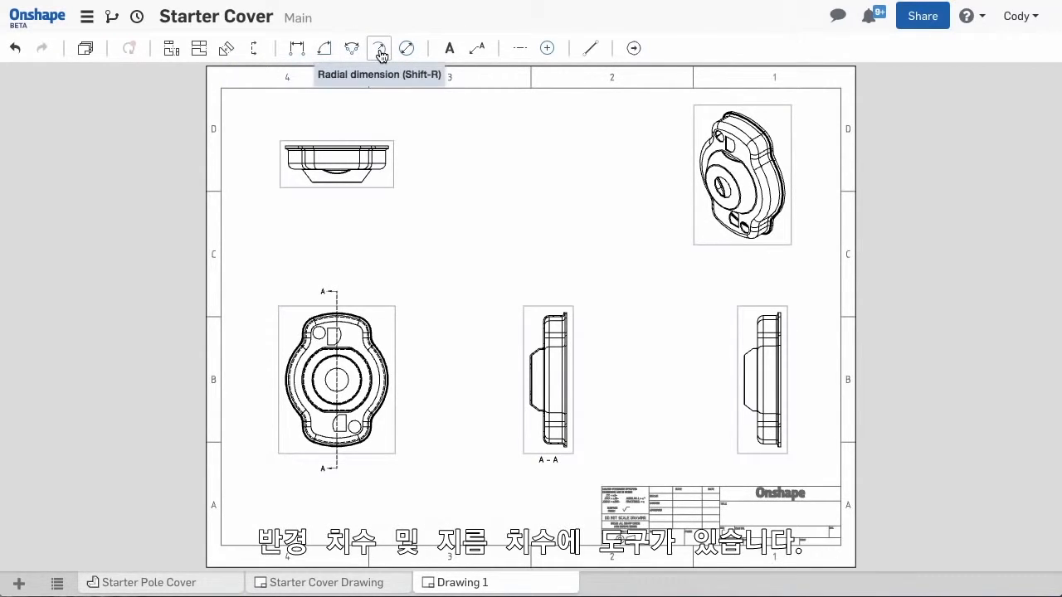
mouse_move(405, 48)
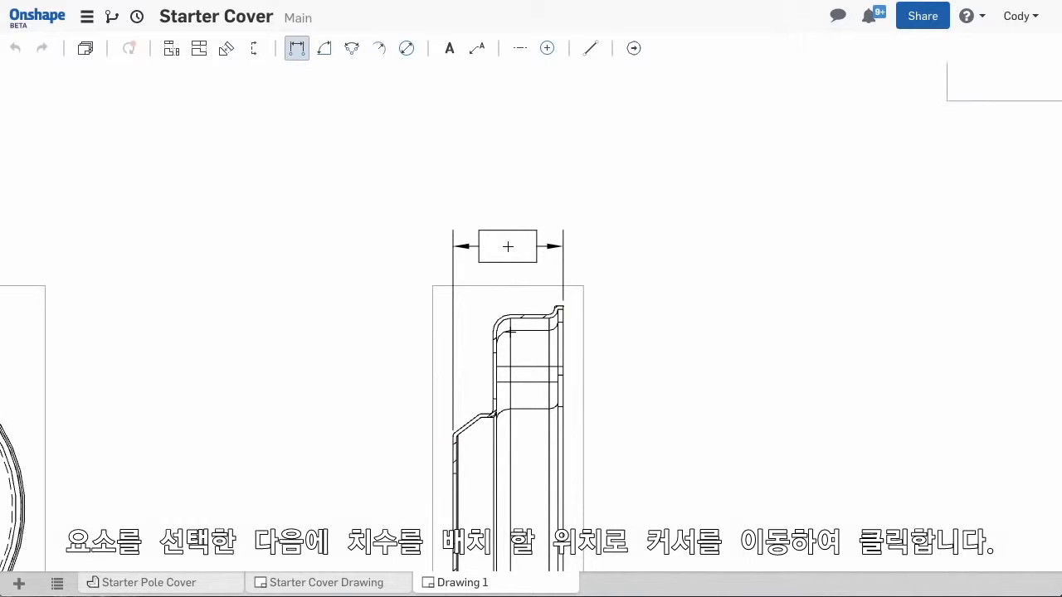
- Dimension the section view's top width as 0.618 and move the value out to the left
click(507, 246)
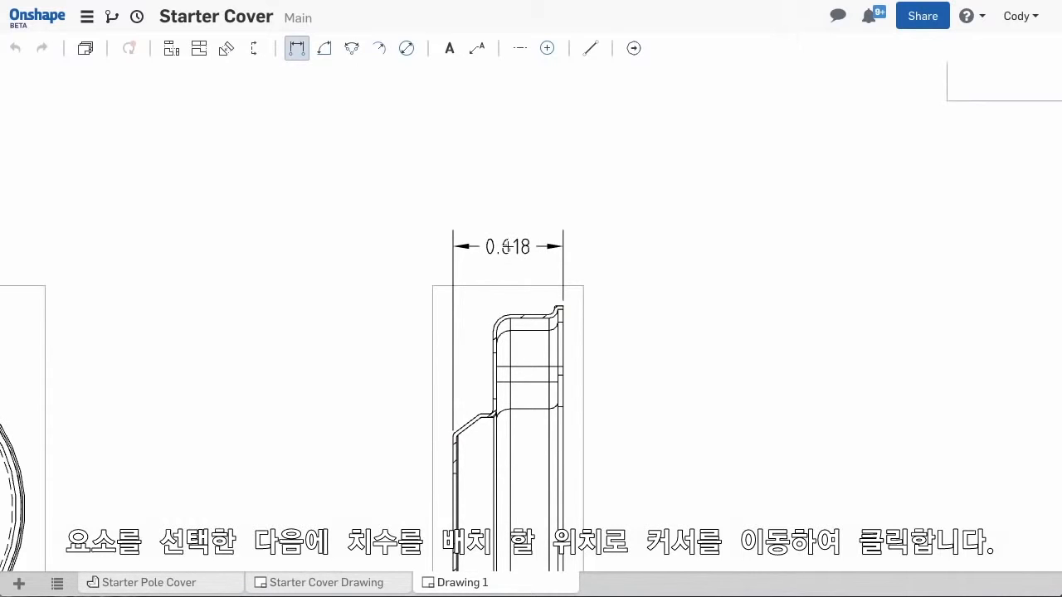
click(375, 255)
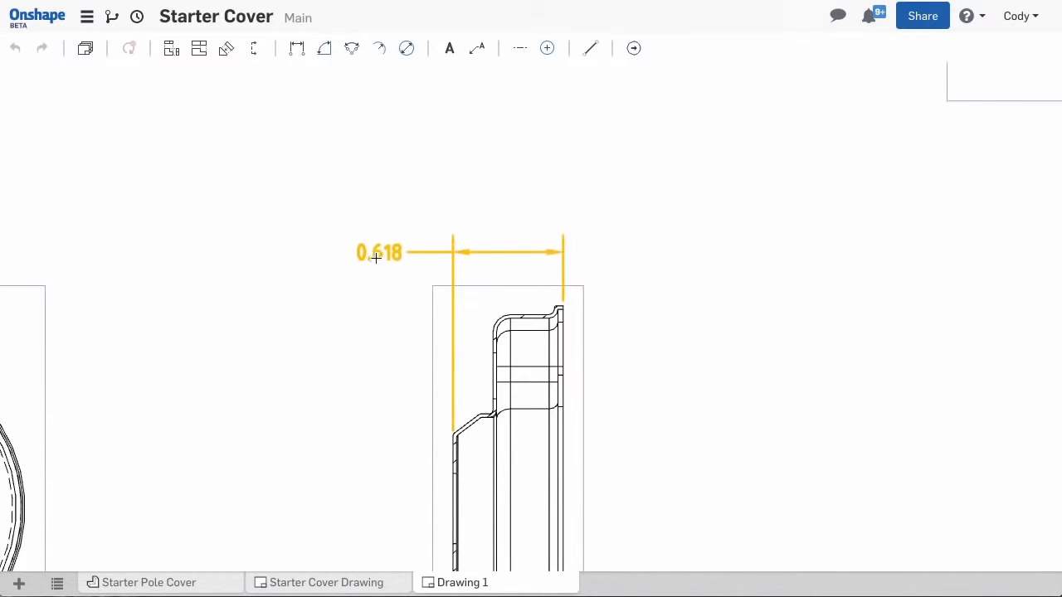
drag(379, 252, 630, 267)
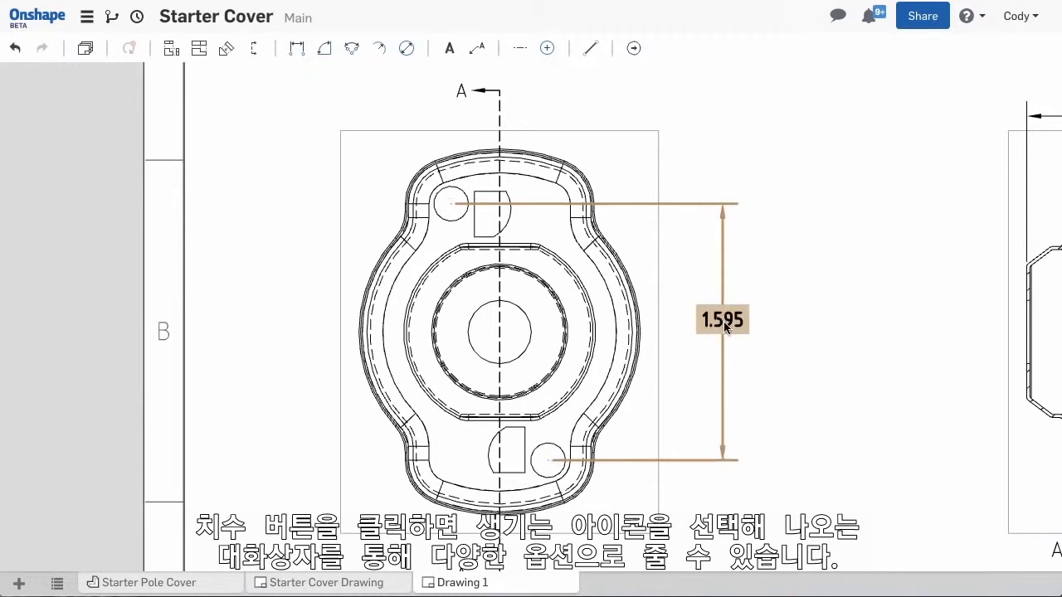
- Switch the 1.595 hole-spacing dimension to Limits tolerance, showing 1.600 over 1.590
double_click(720, 319)
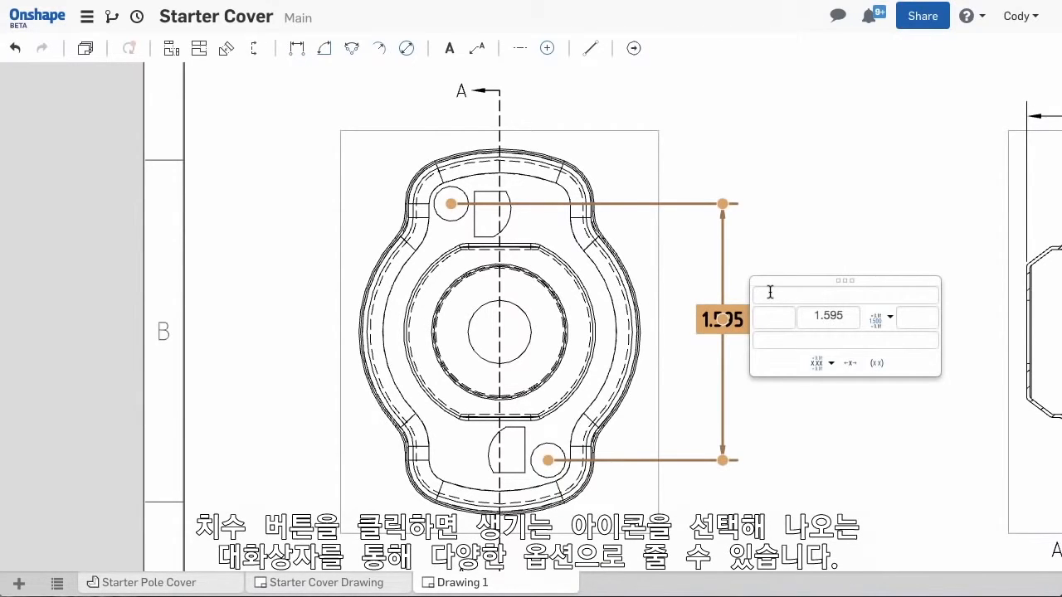
click(878, 317)
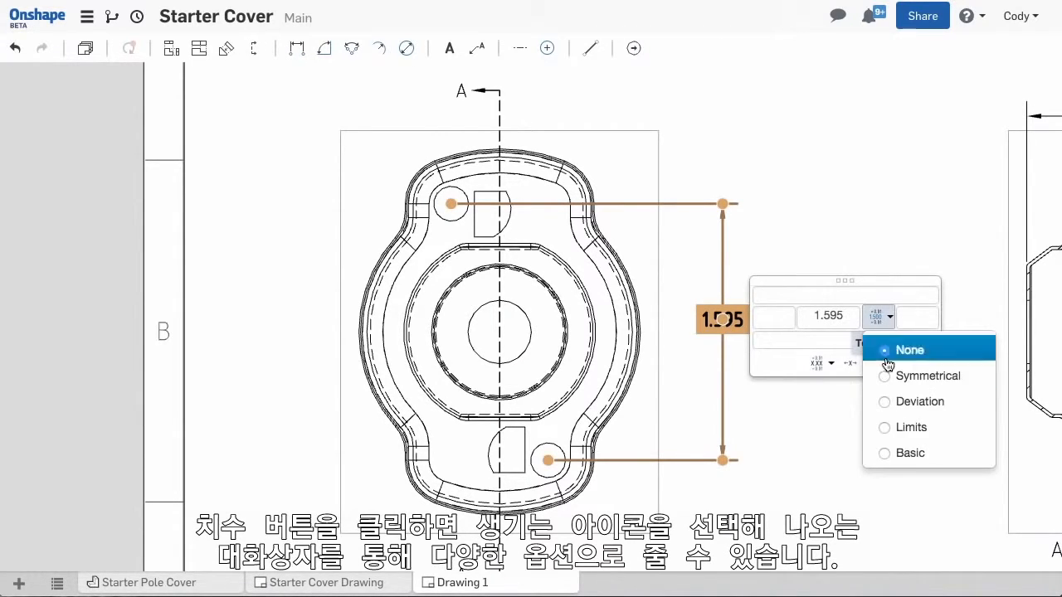
click(926, 372)
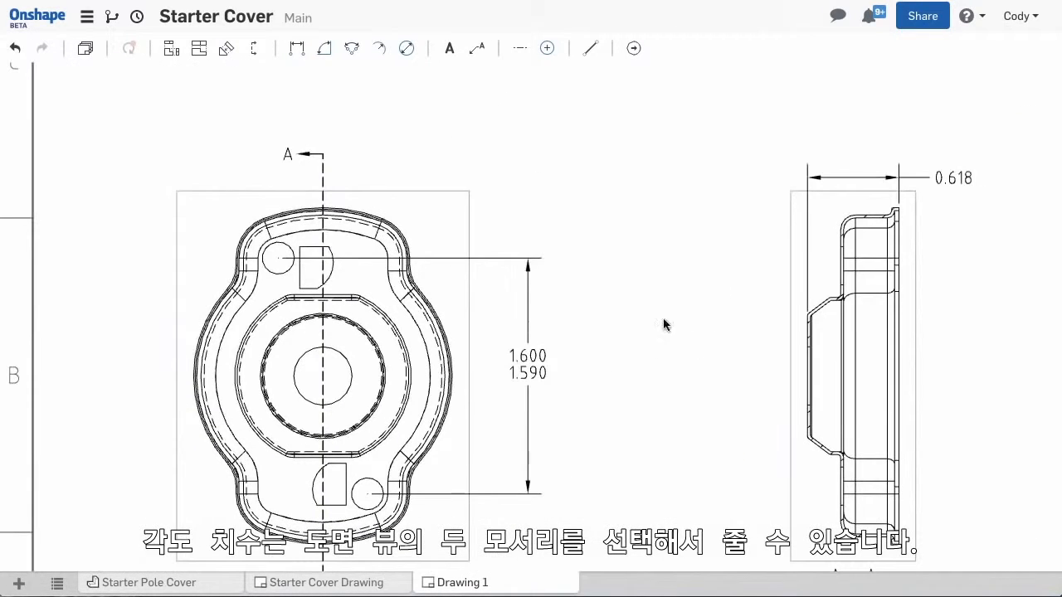
- Add the 127° angle on the section view's sloped wall, then start a three-point angle
click(323, 46)
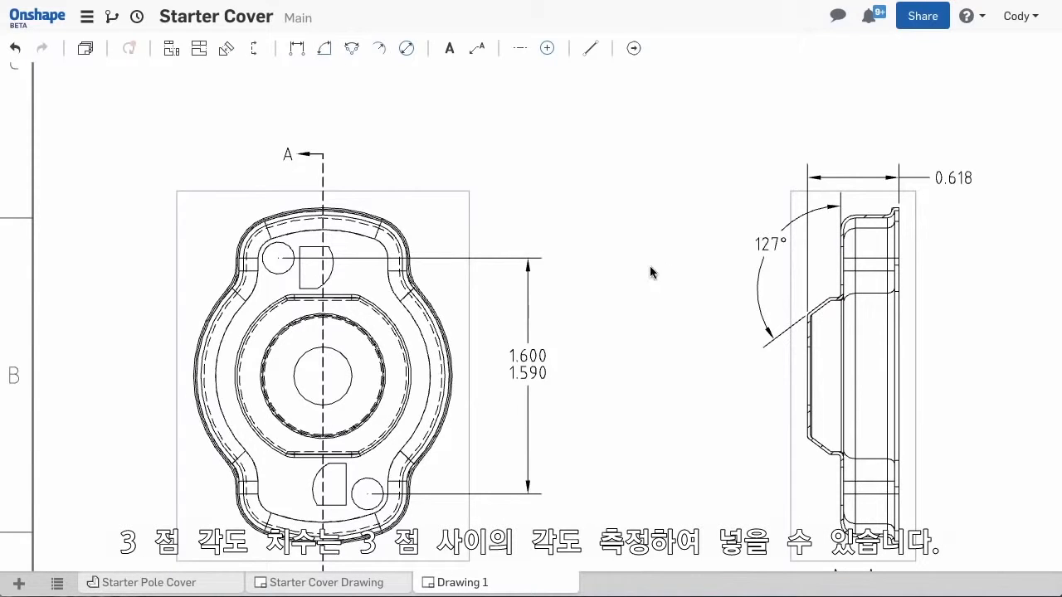
mouse_move(352, 48)
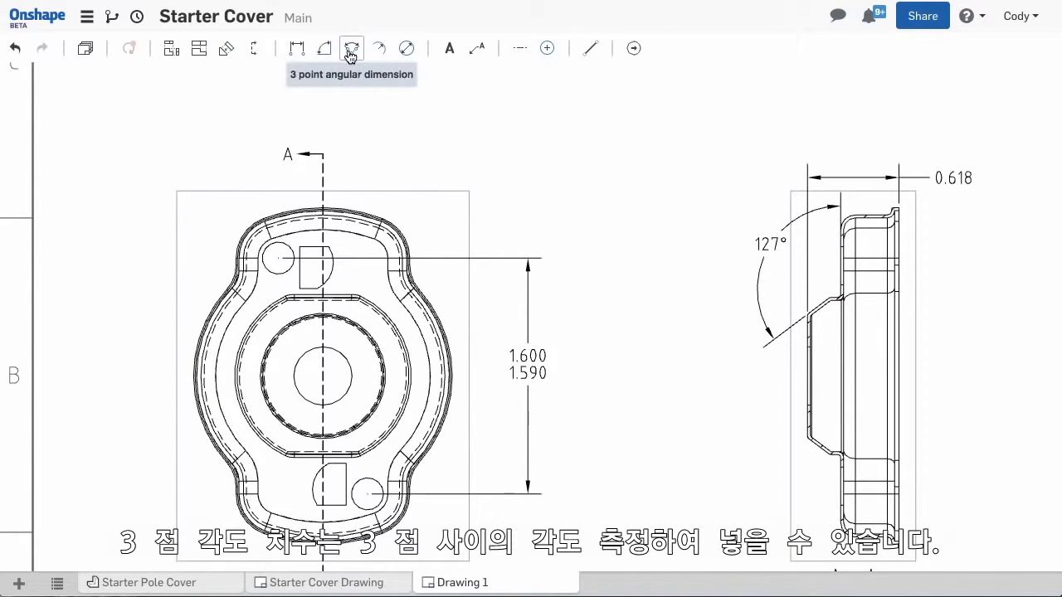
click(352, 48)
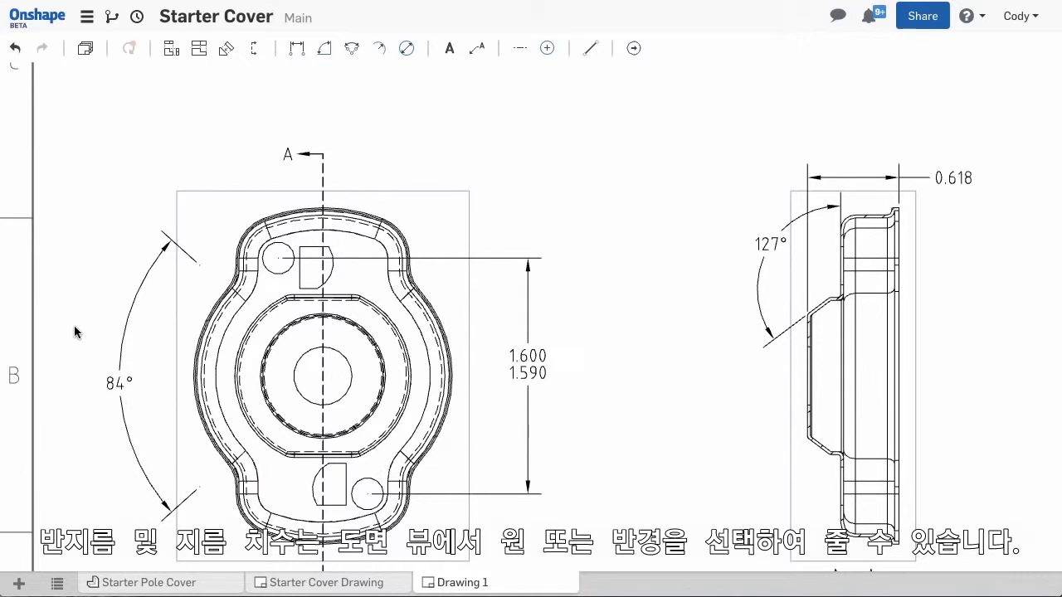
mouse_move(378, 46)
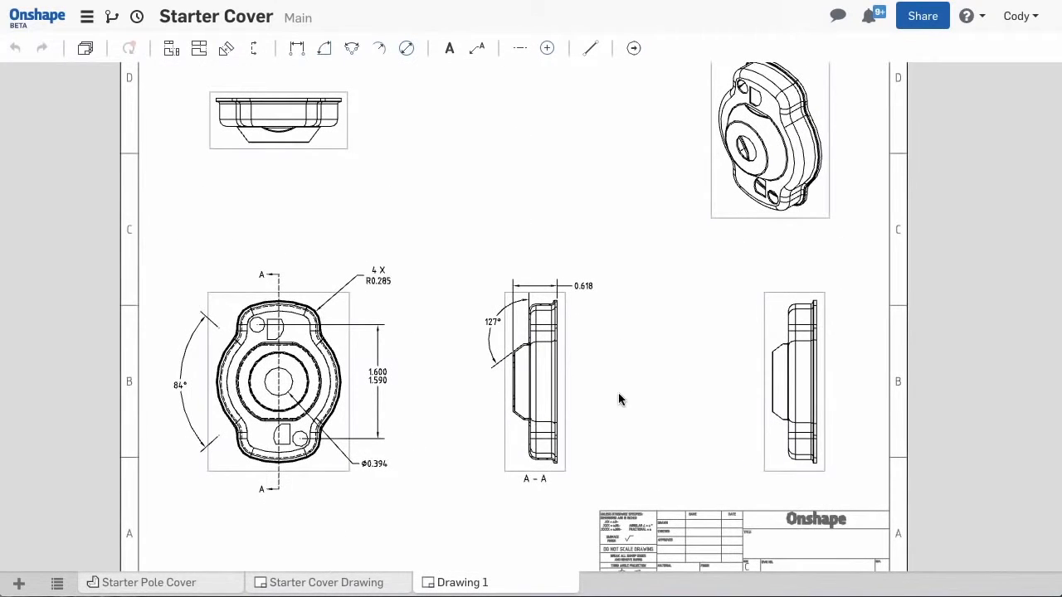
- In the Starter Pole Cover model, edit Extrude 12 and change its depth
click(148, 581)
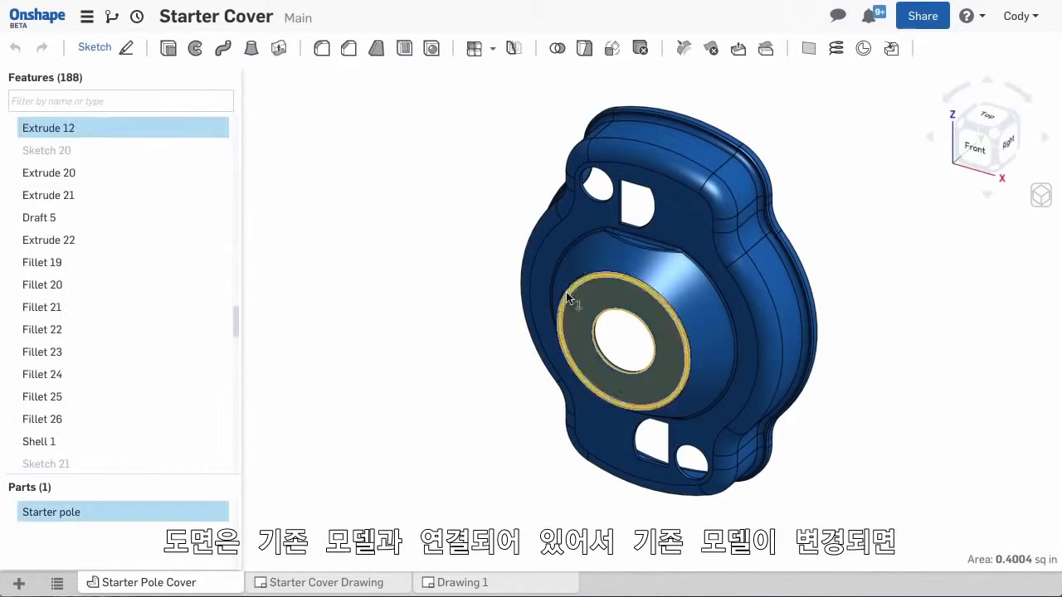
double_click(48, 127)
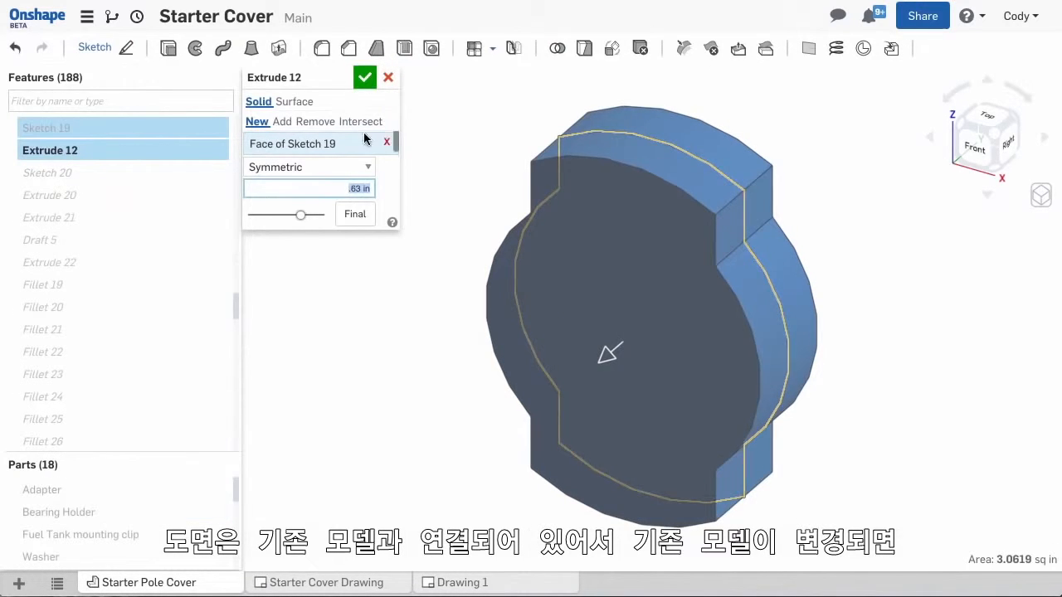
click(461, 580)
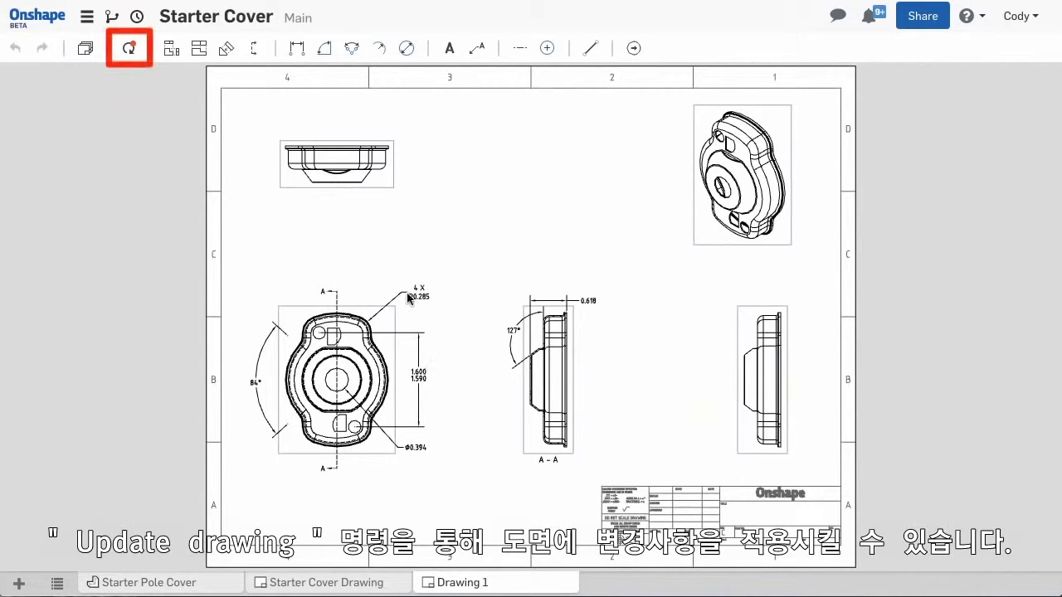
- Update the drawing so the section view's width reads 0.630
click(129, 46)
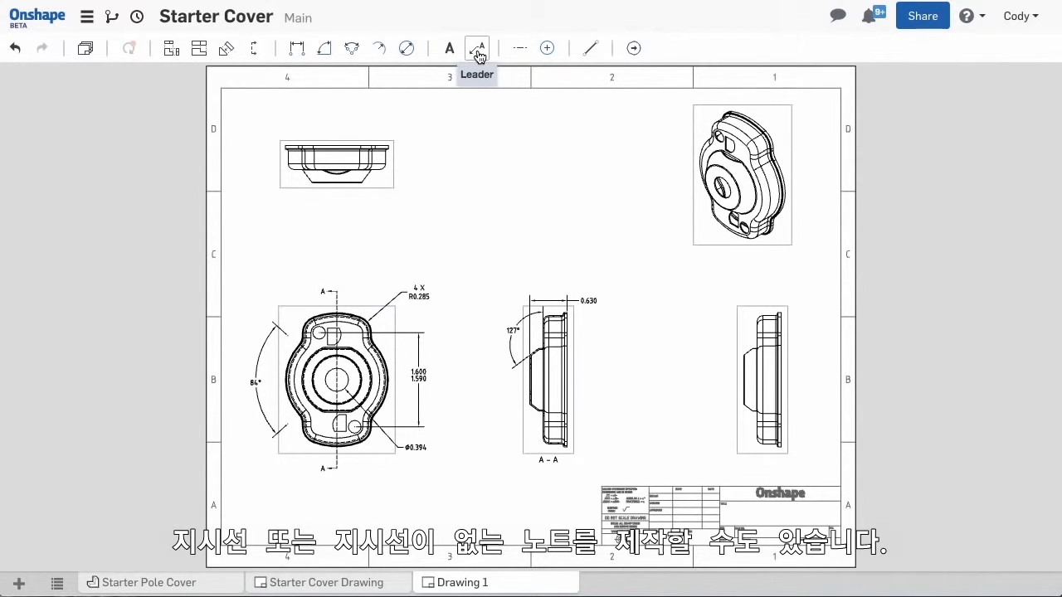
- Add a leader note 'Deburr Edges' pointing at the front view's outline
click(477, 47)
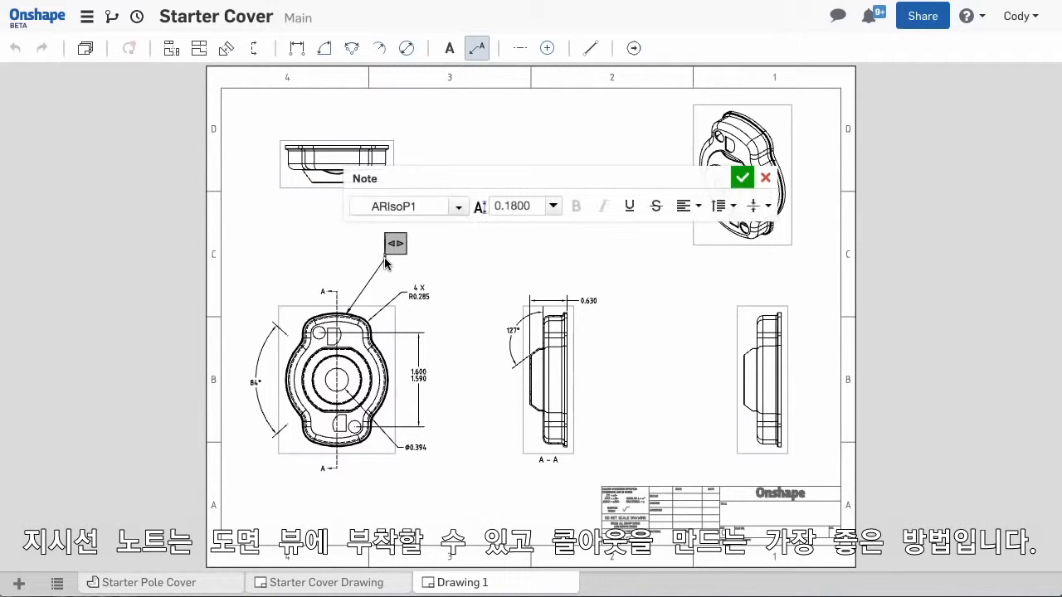
text(Deburr Edges)
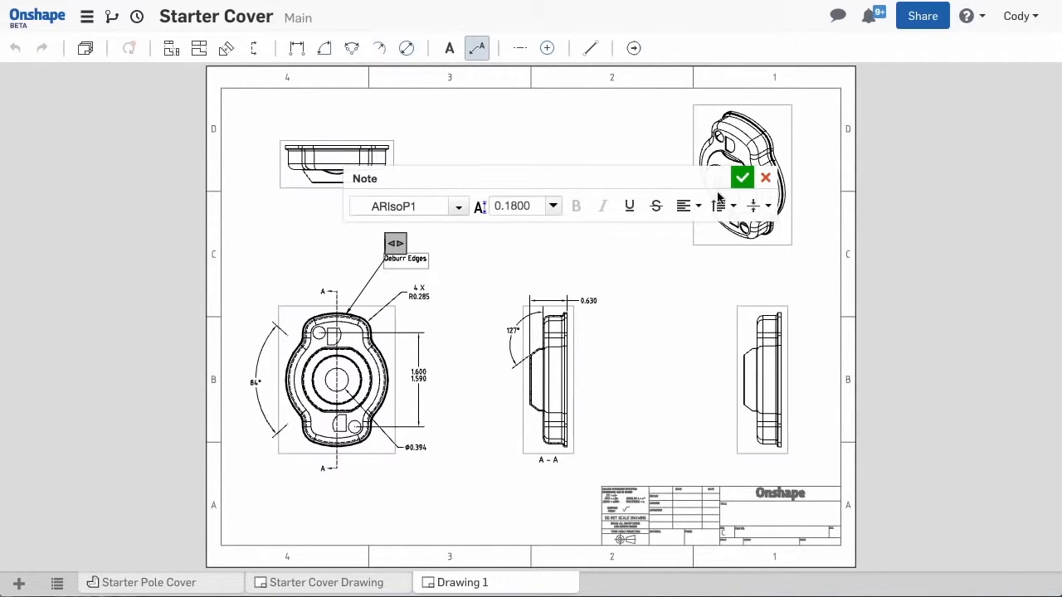
click(741, 177)
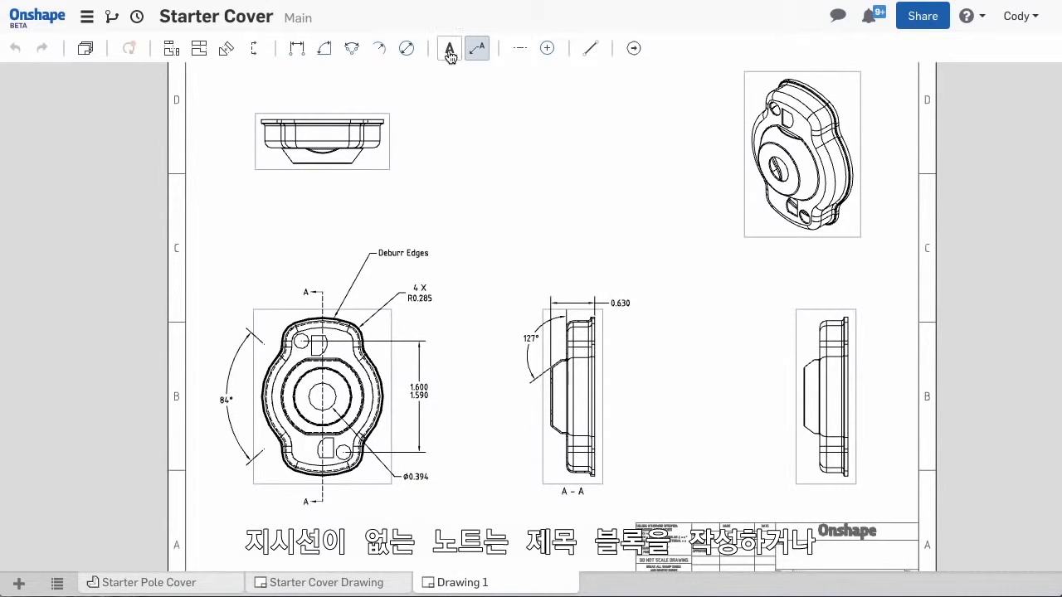
- Add a 'Starter Cover' note in the title block at text size 0.1800
click(448, 47)
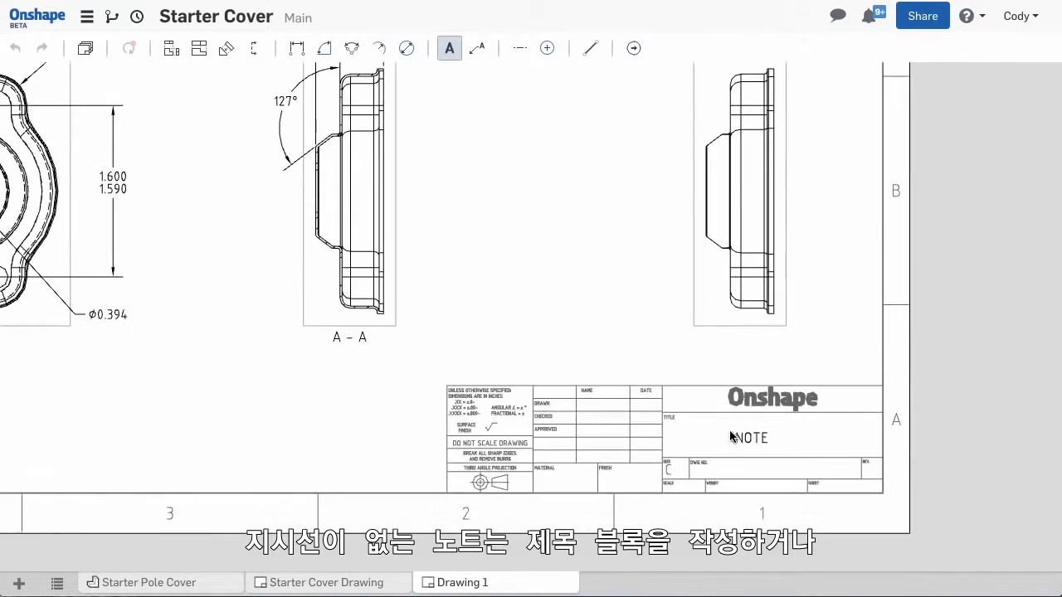
text(Starter Cover)
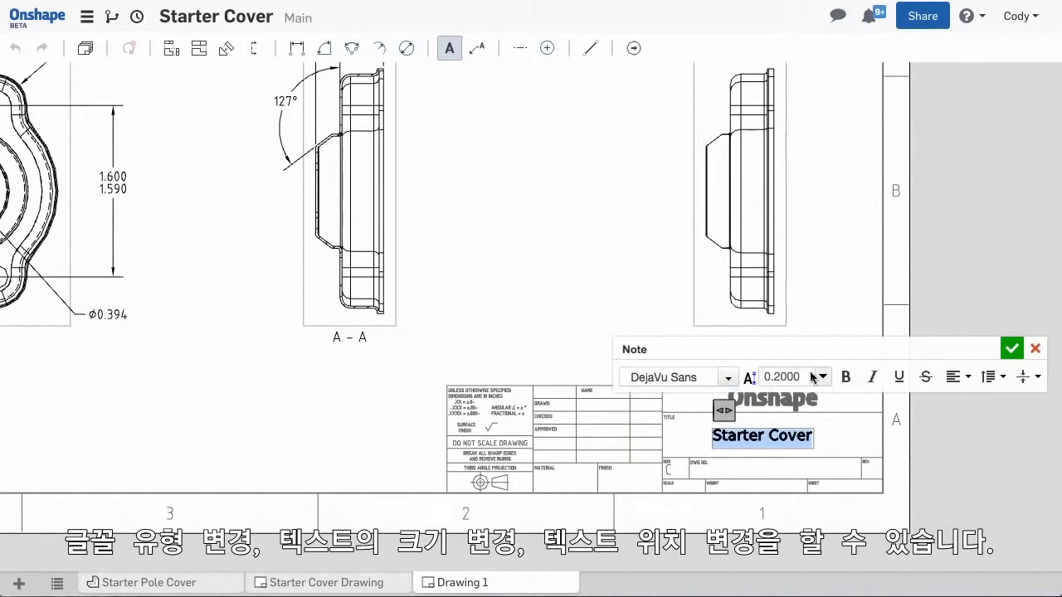
click(956, 377)
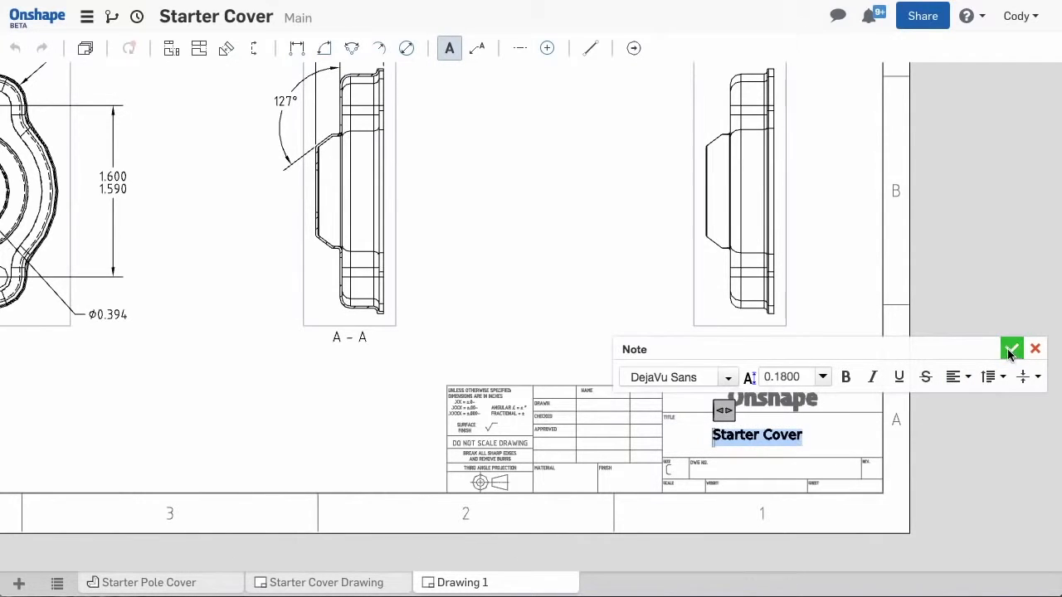
click(1012, 348)
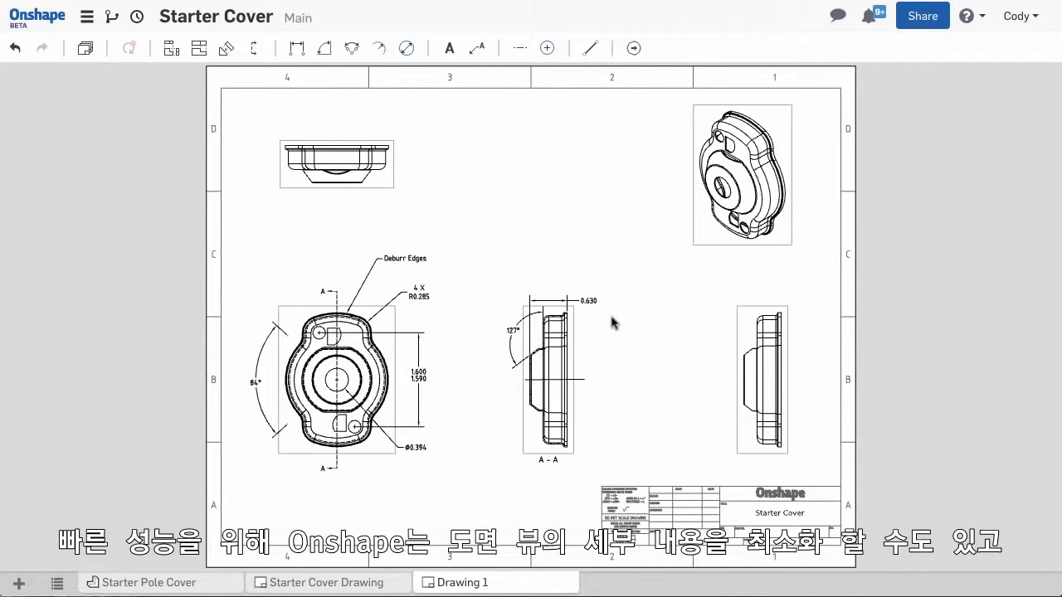
- Refine the graphics of all drawing views
click(634, 46)
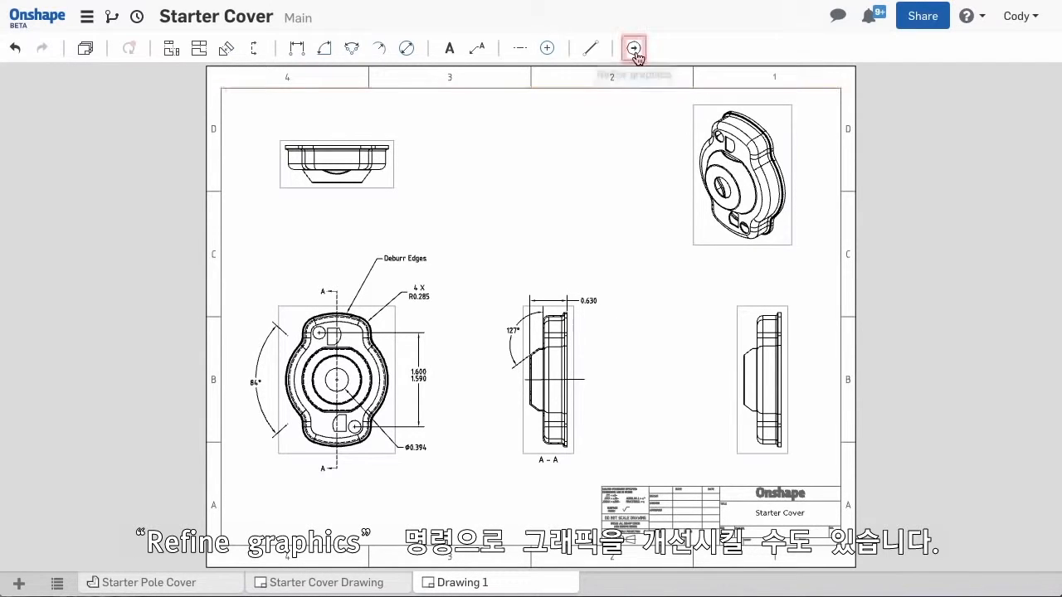